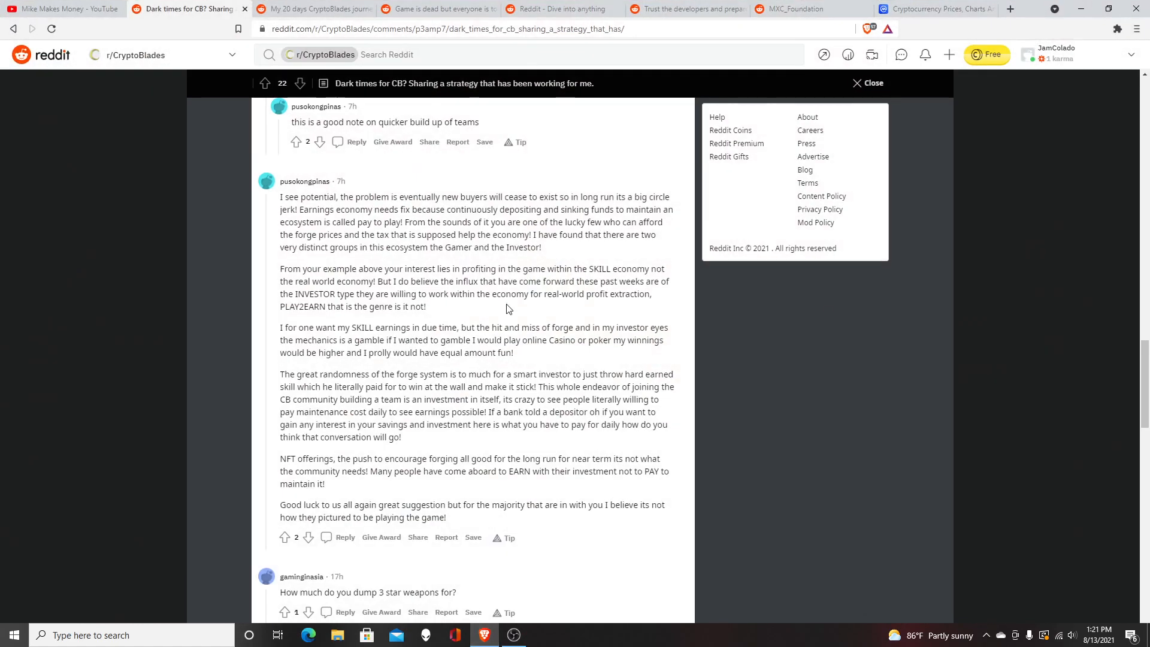
pyautogui.moveTo(65, 8)
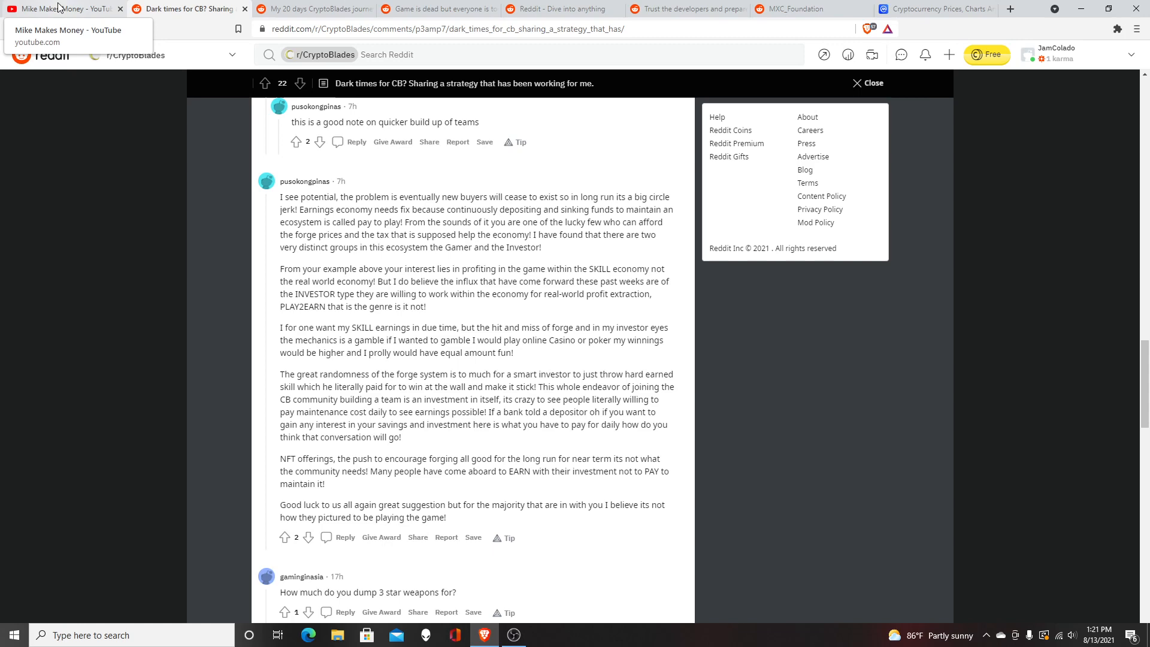
# Show the Mike Makes Money YouTube channel's full list of uploaded videos.
pyautogui.click(62, 8)
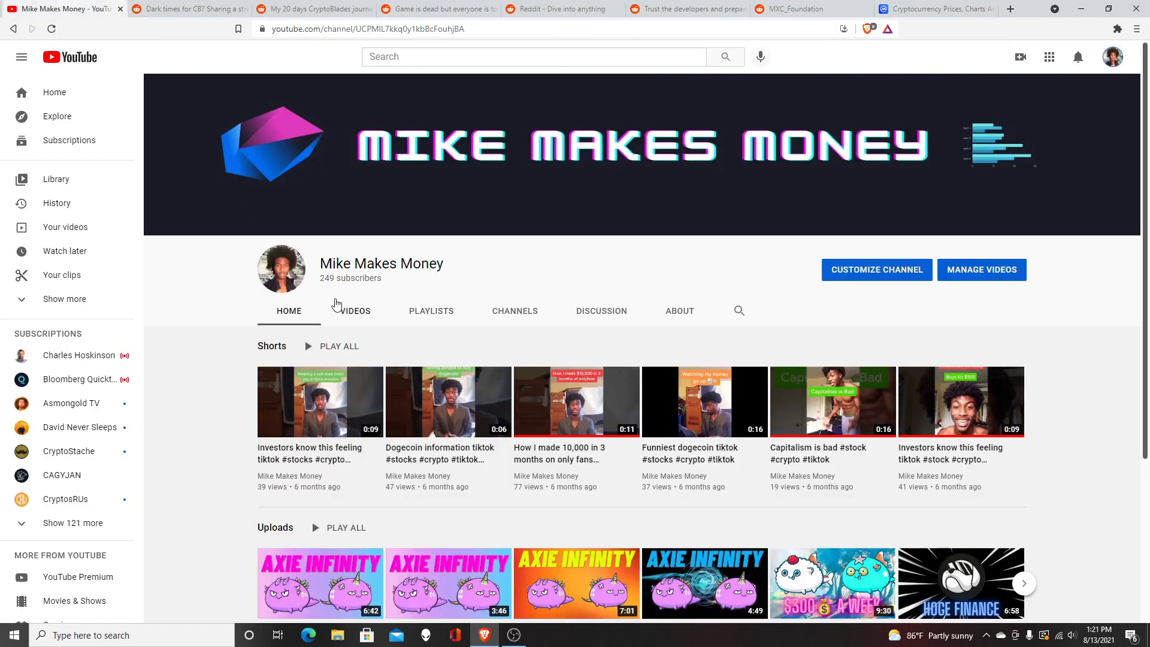
pyautogui.moveTo(429, 290)
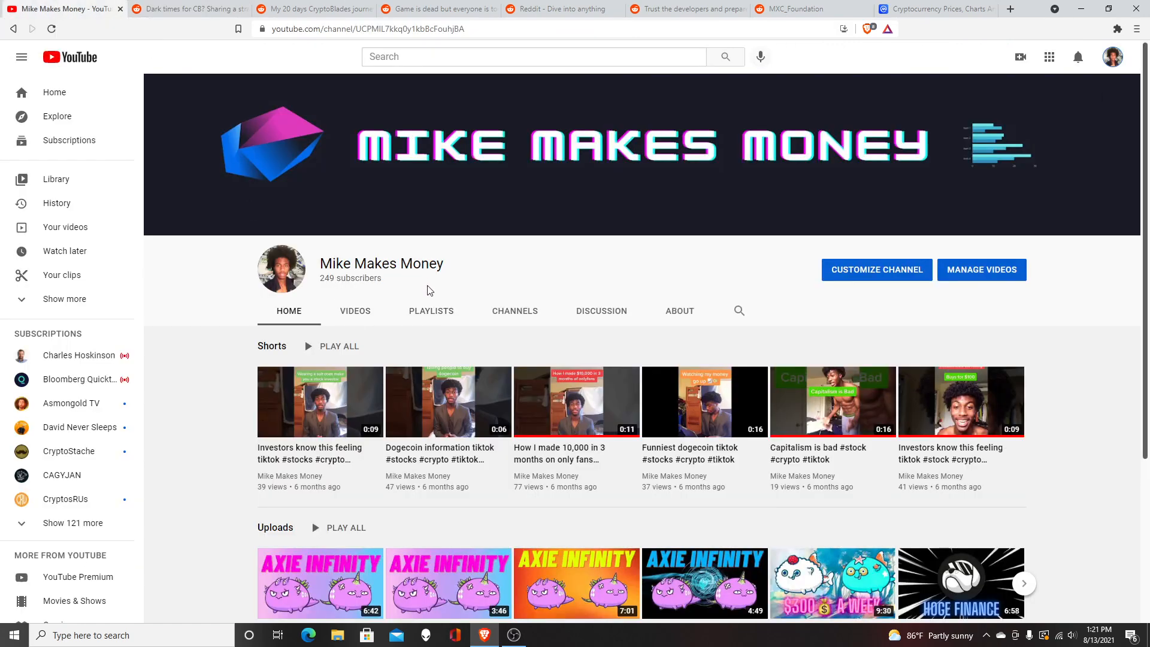
pyautogui.moveTo(370, 319)
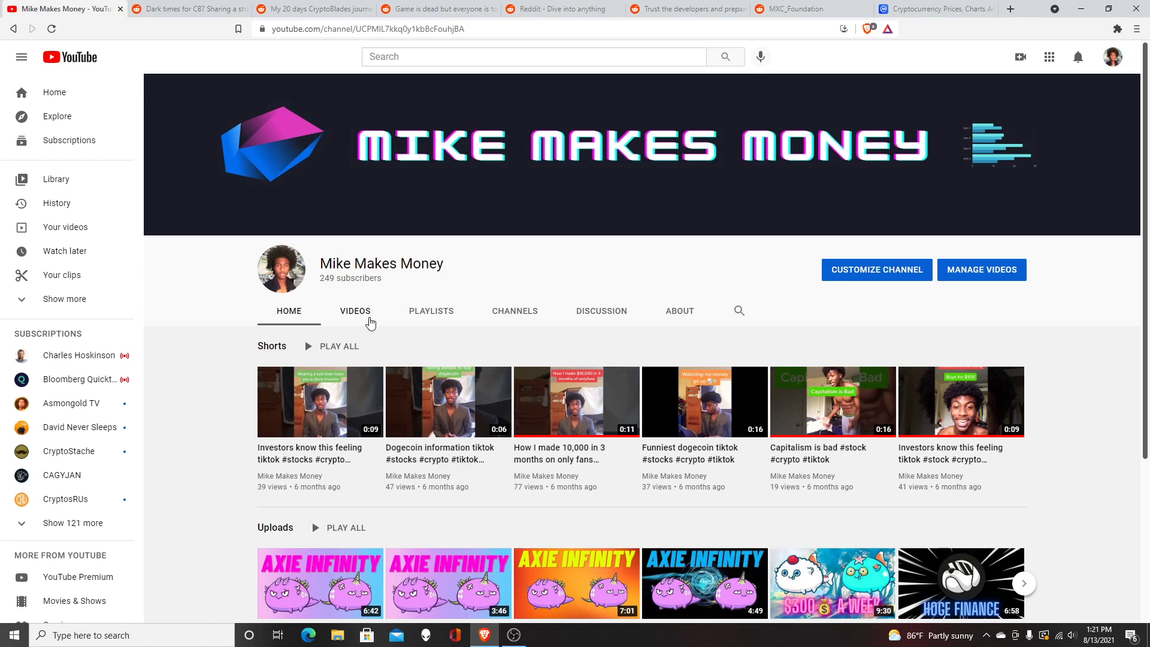
pyautogui.click(354, 311)
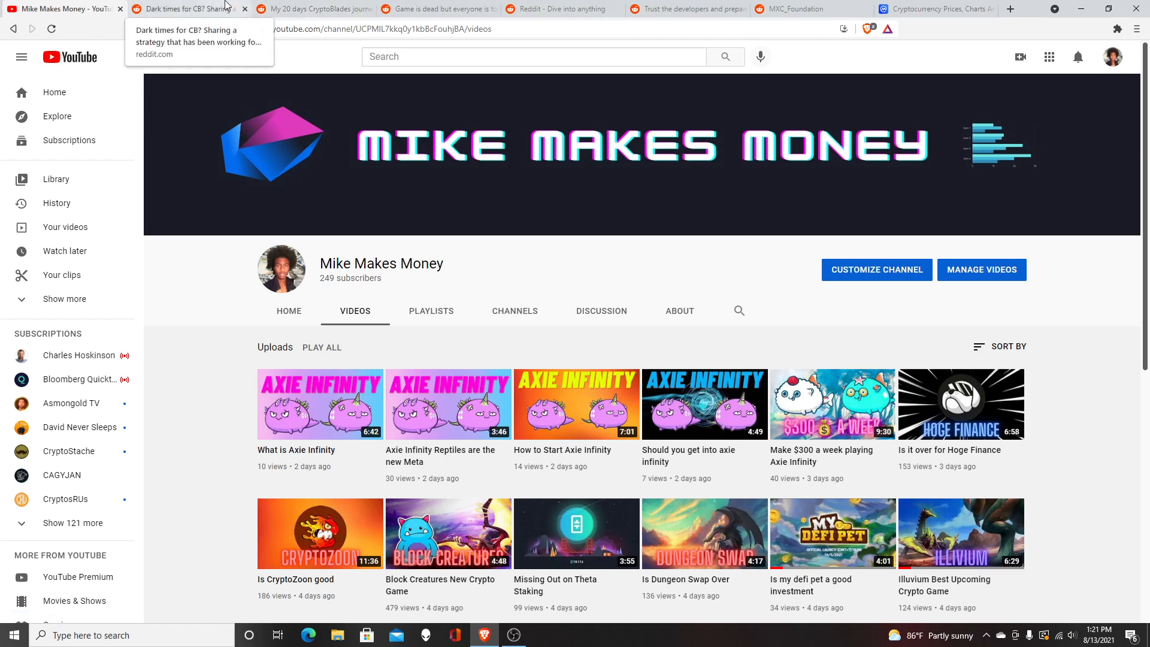
# Switch back to the 'Dark times for CB?' r/CryptoBlades thread showing the economy comment.
pyautogui.click(187, 9)
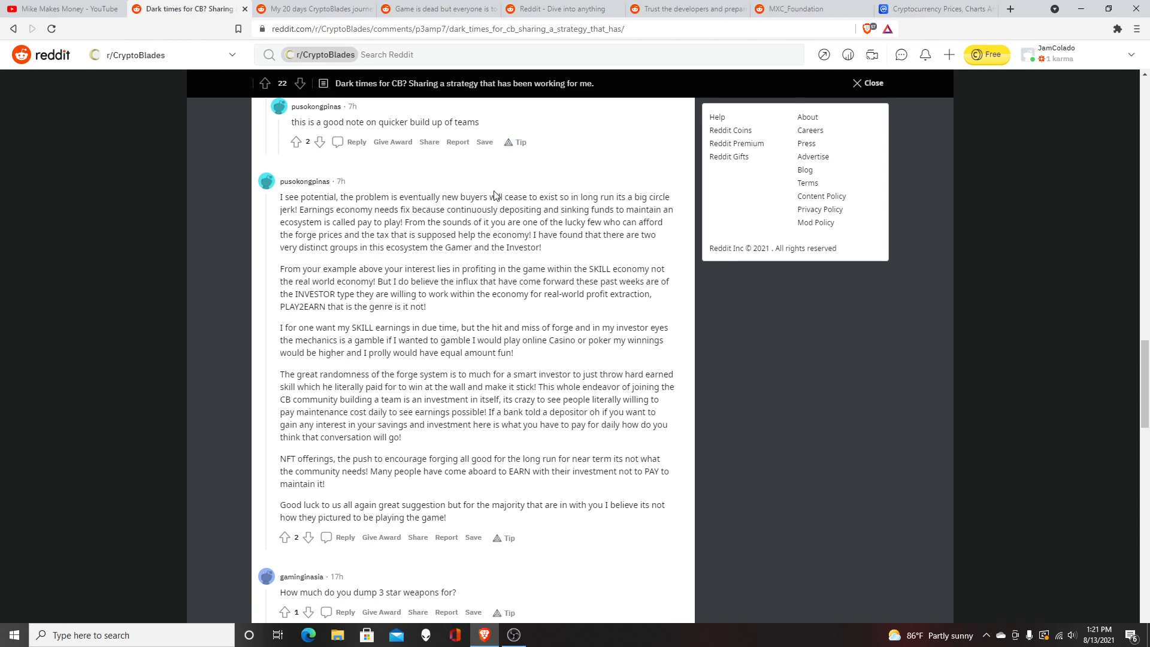
pyautogui.moveTo(603, 198)
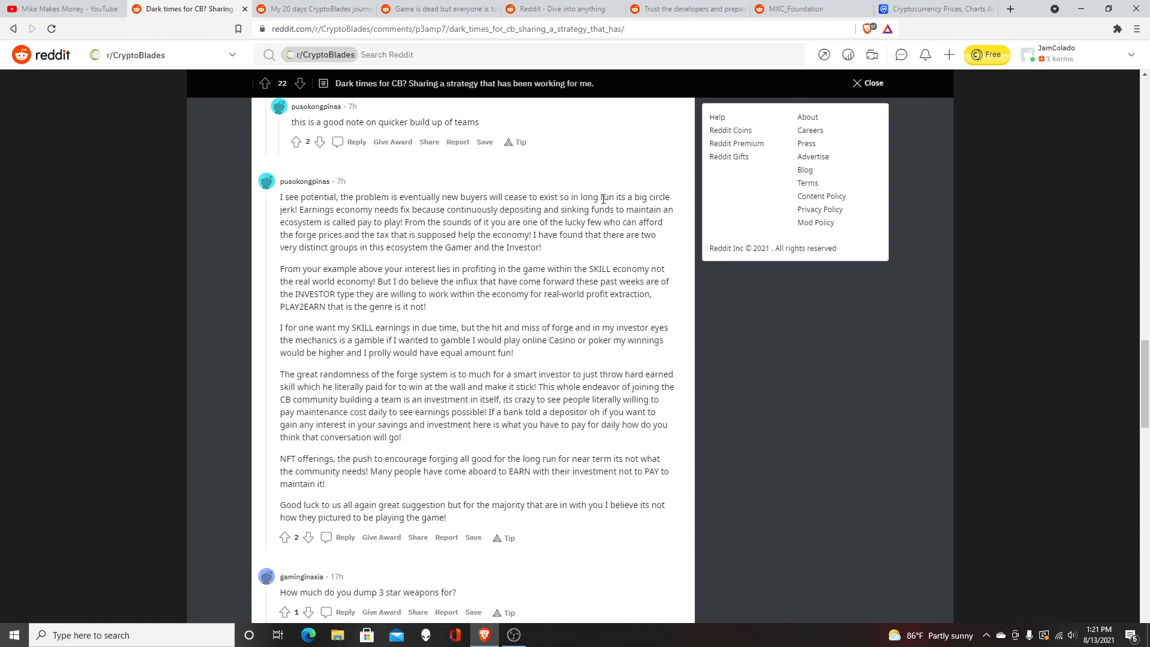
pyautogui.moveTo(351, 213)
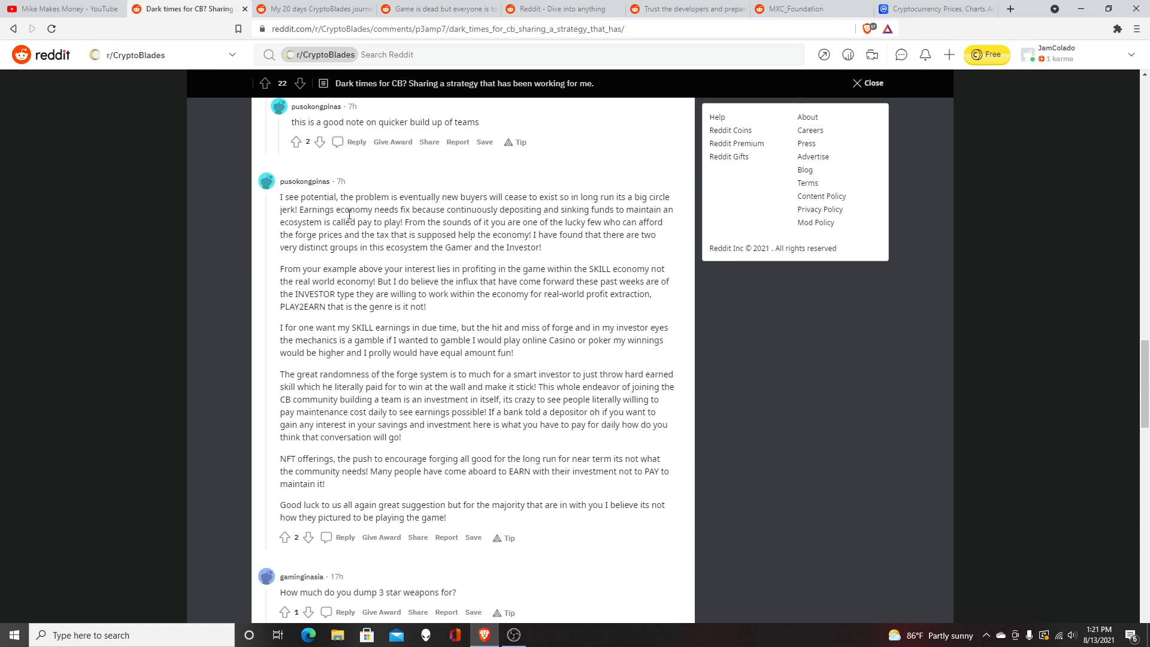
pyautogui.moveTo(449, 209)
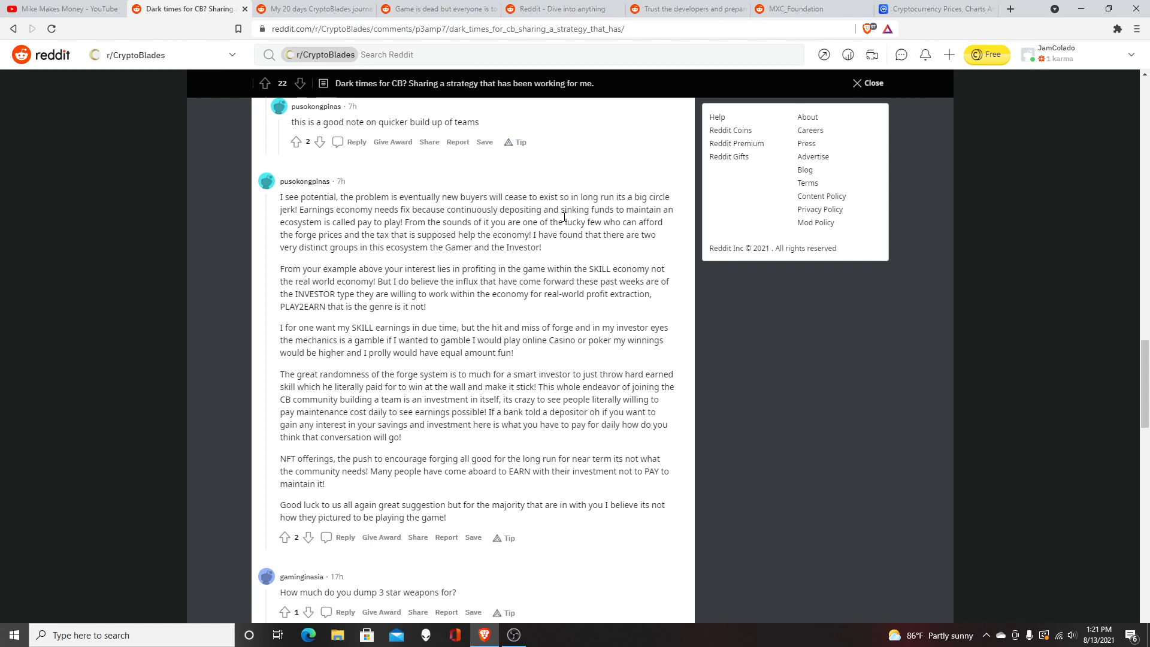
pyautogui.moveTo(387, 234)
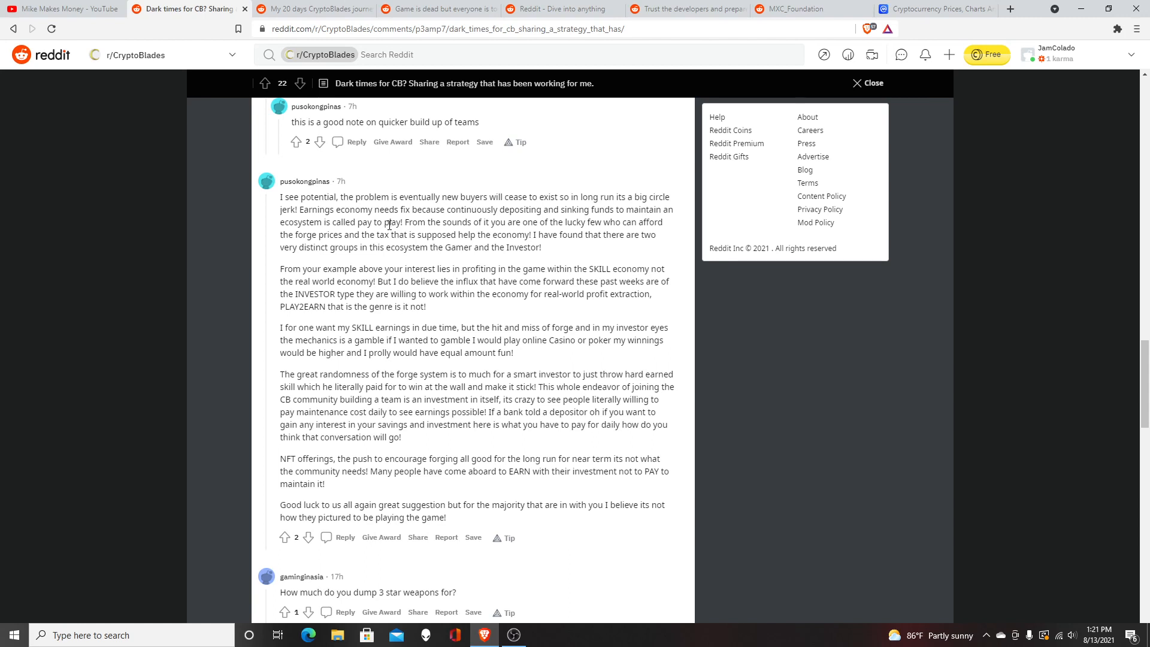
pyautogui.moveTo(518, 226)
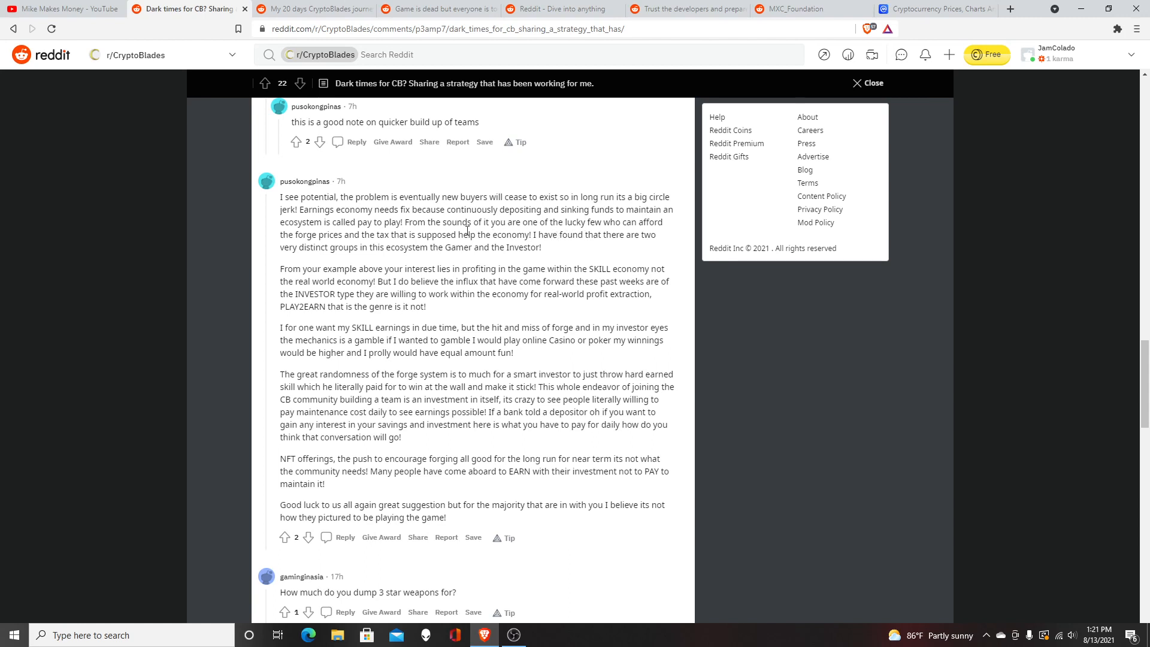
pyautogui.moveTo(370, 238)
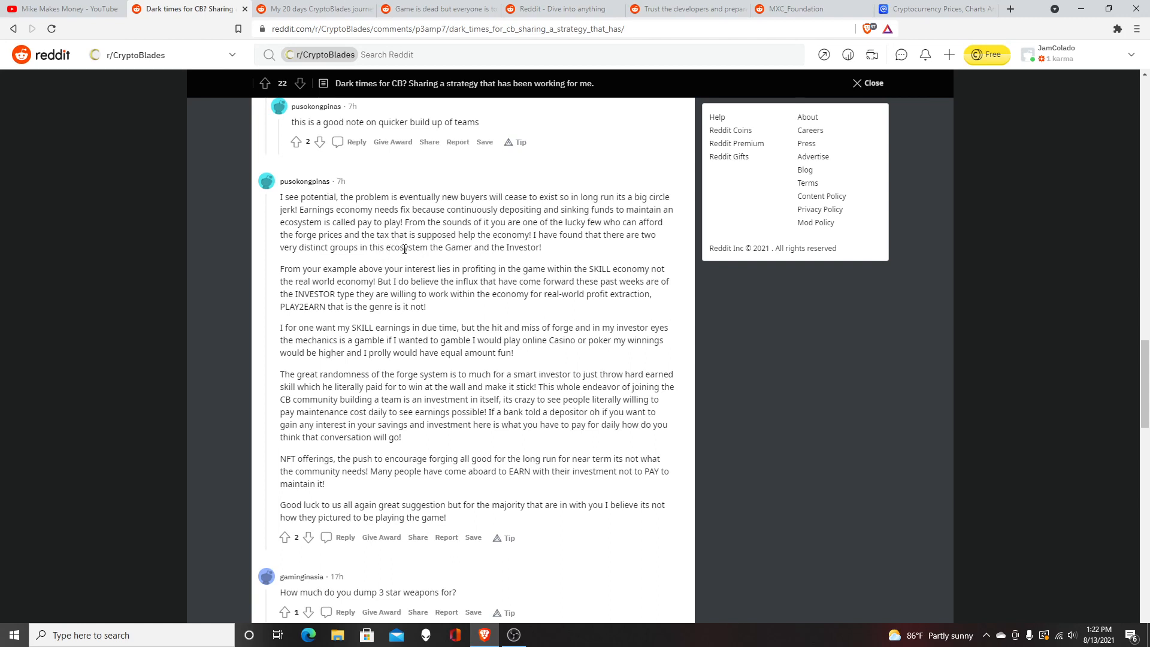
pyautogui.moveTo(482, 251)
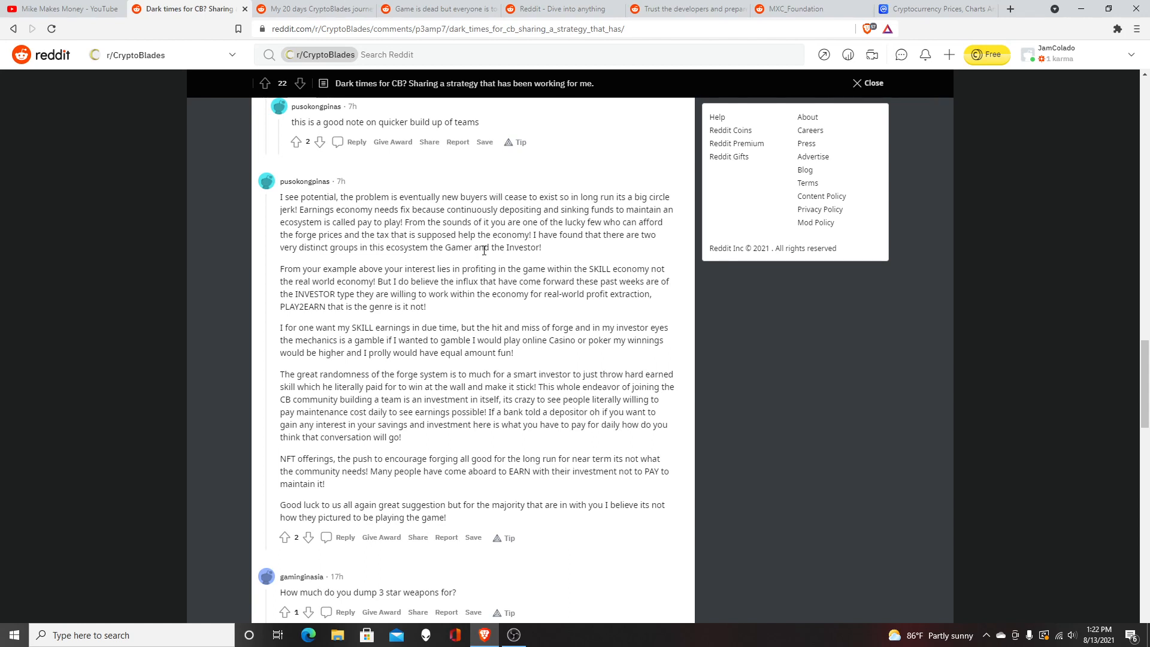
pyautogui.moveTo(434, 266)
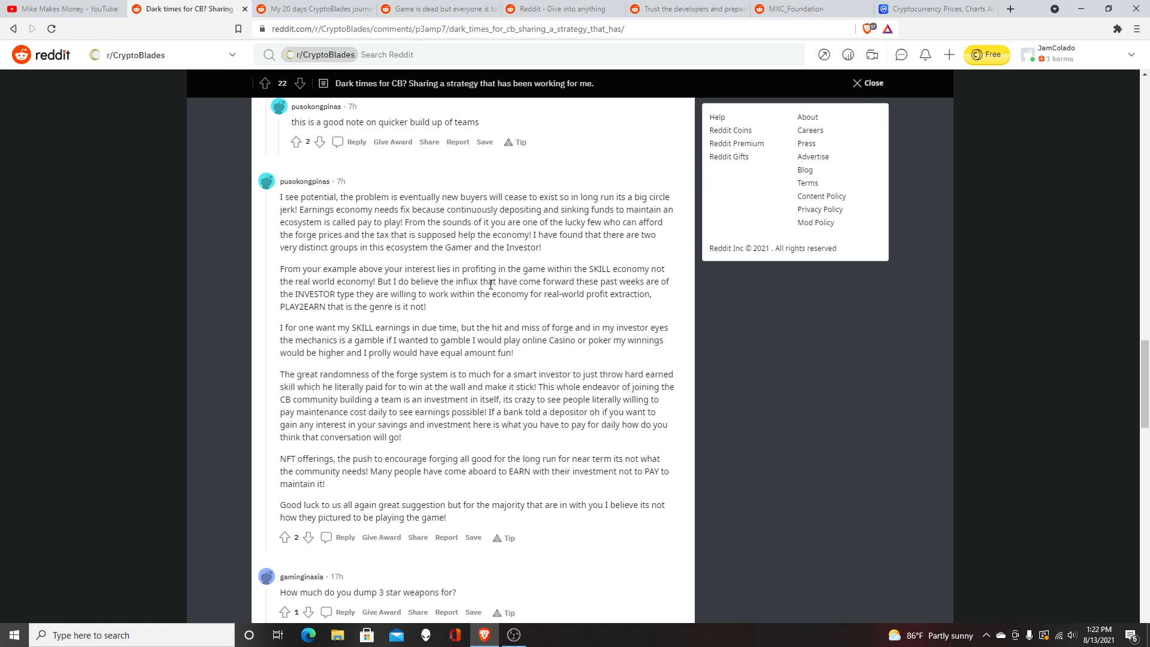
pyautogui.moveTo(595, 281)
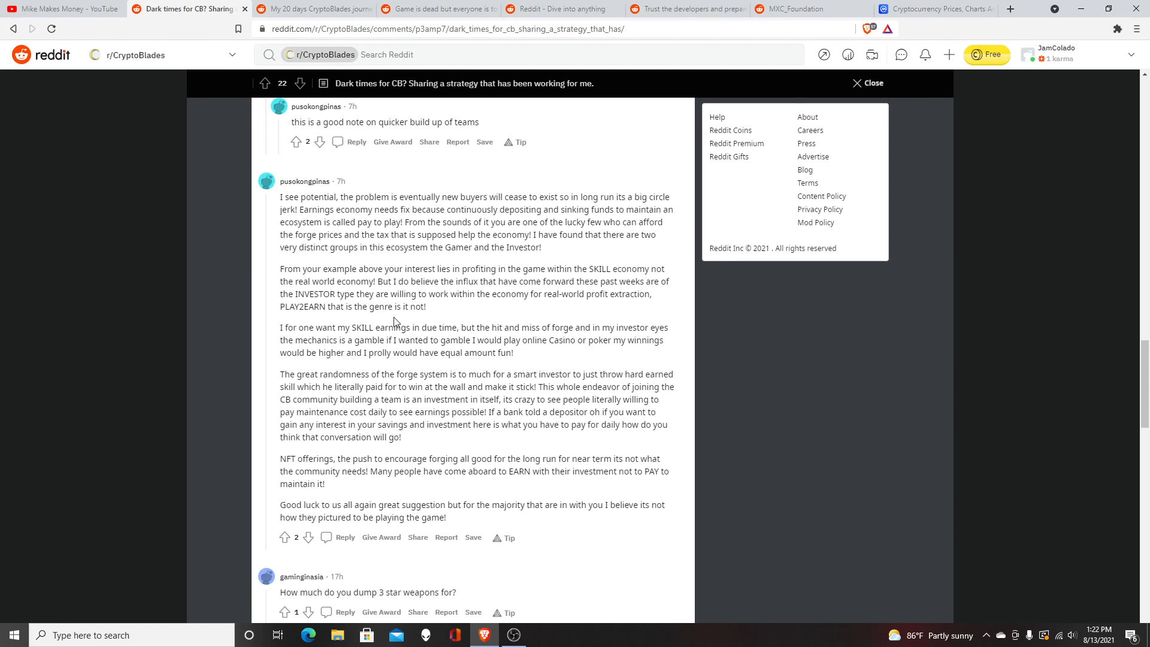
pyautogui.moveTo(577, 315)
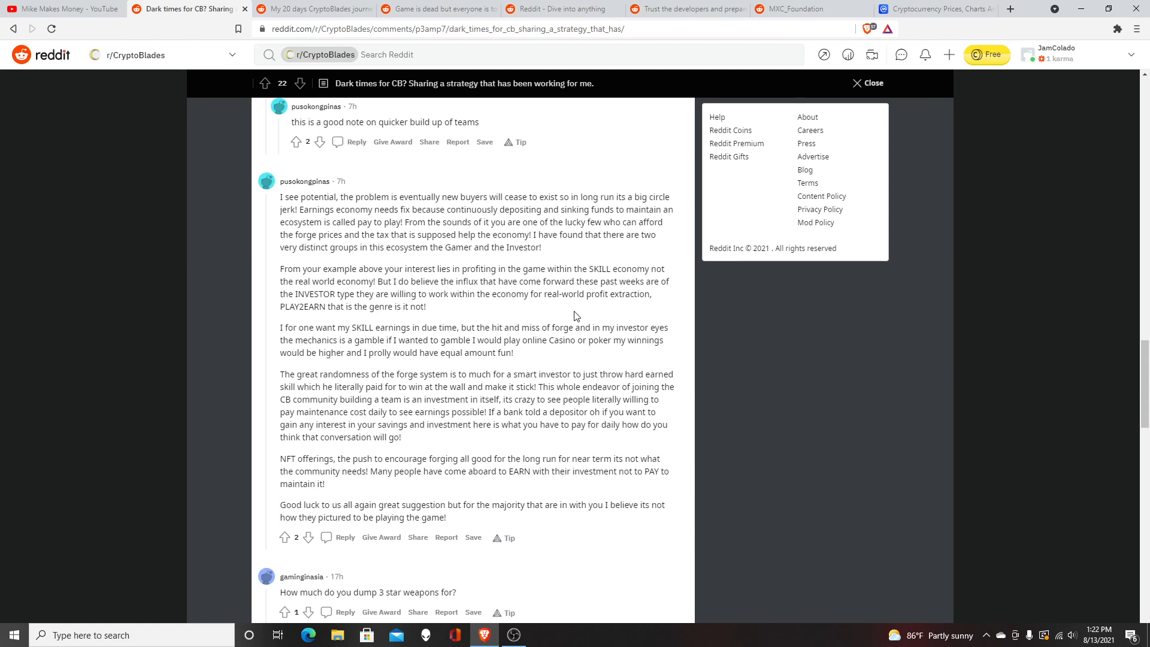
pyautogui.moveTo(342, 326)
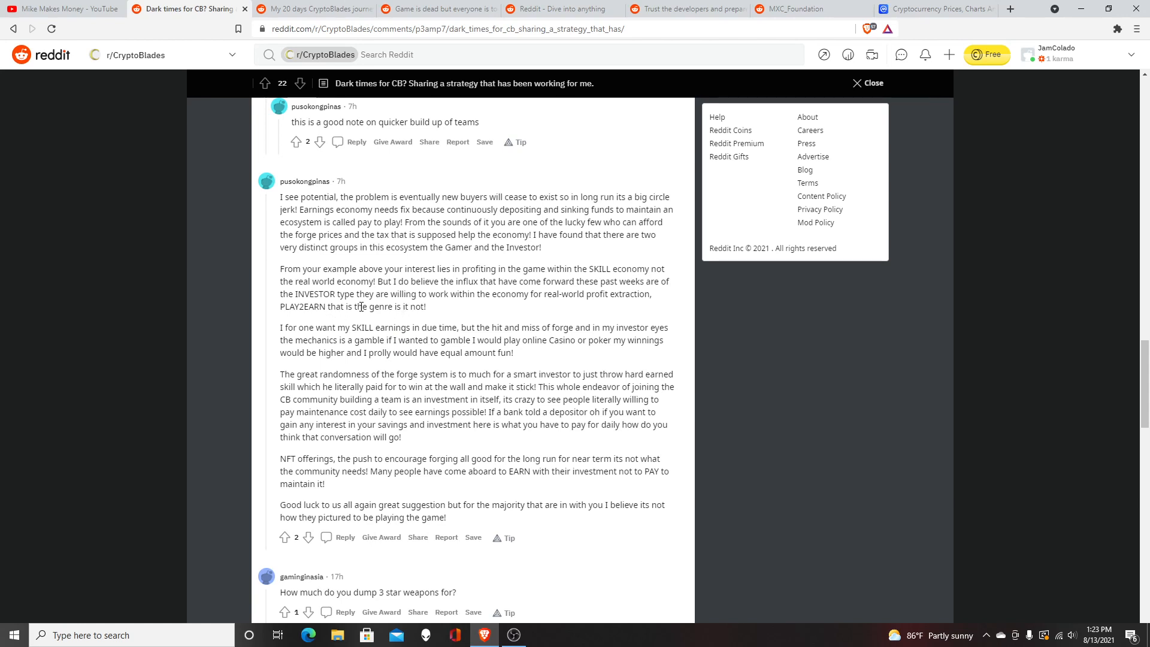
pyautogui.moveTo(383, 308)
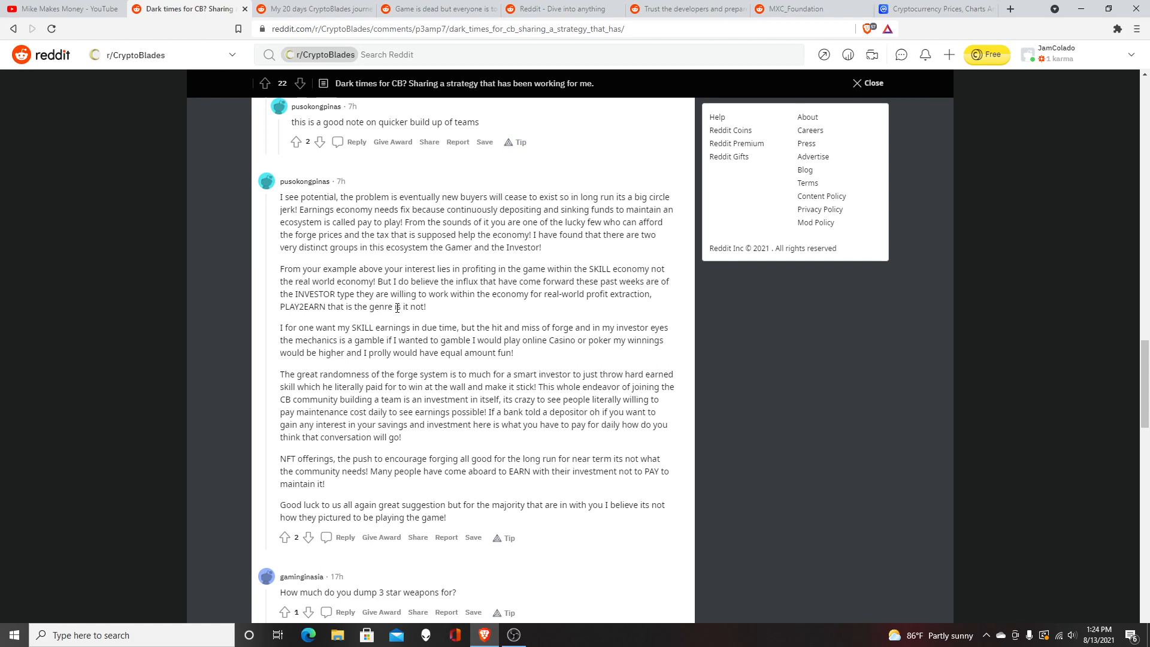
pyautogui.moveTo(568, 457)
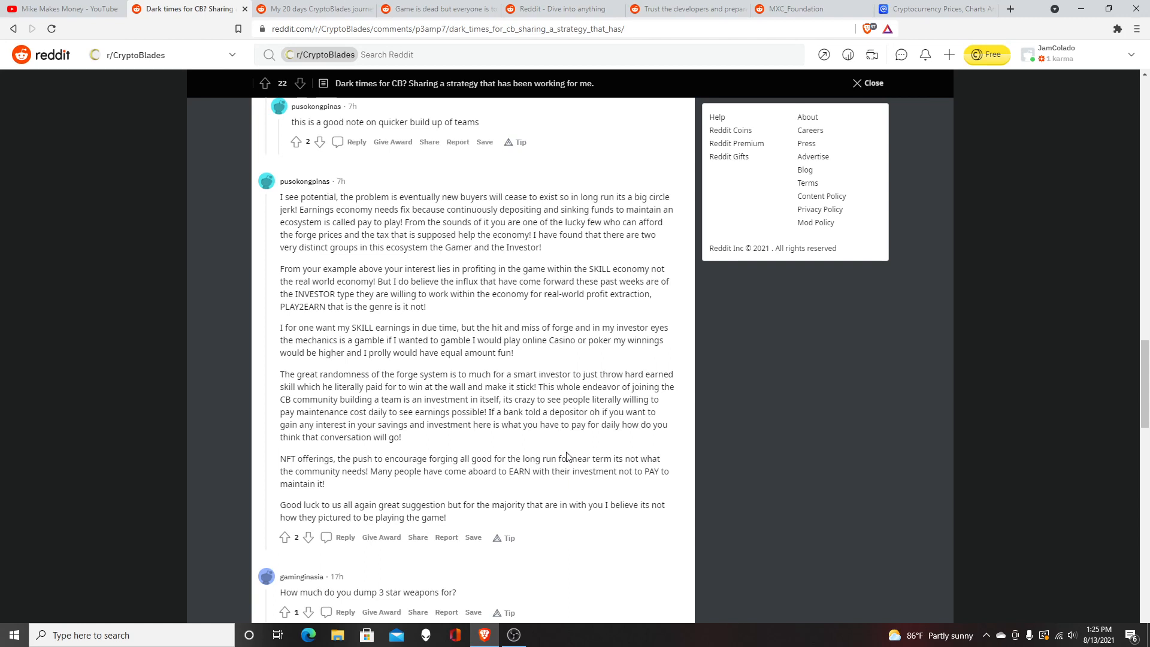
pyautogui.moveTo(541, 345)
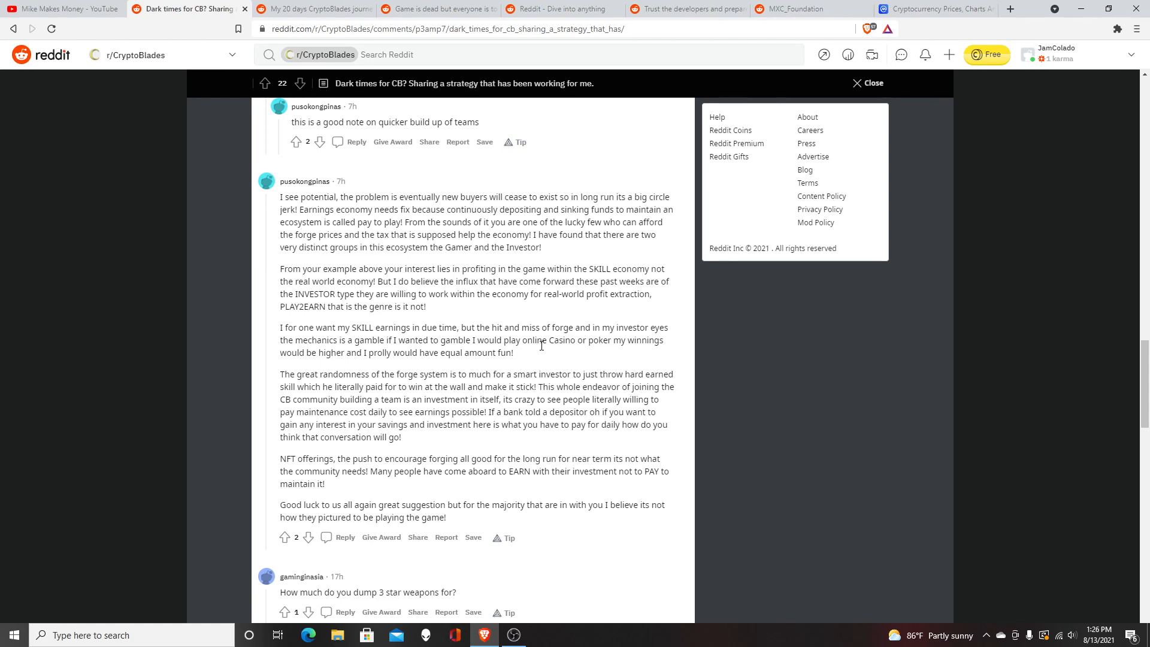
pyautogui.moveTo(514, 635)
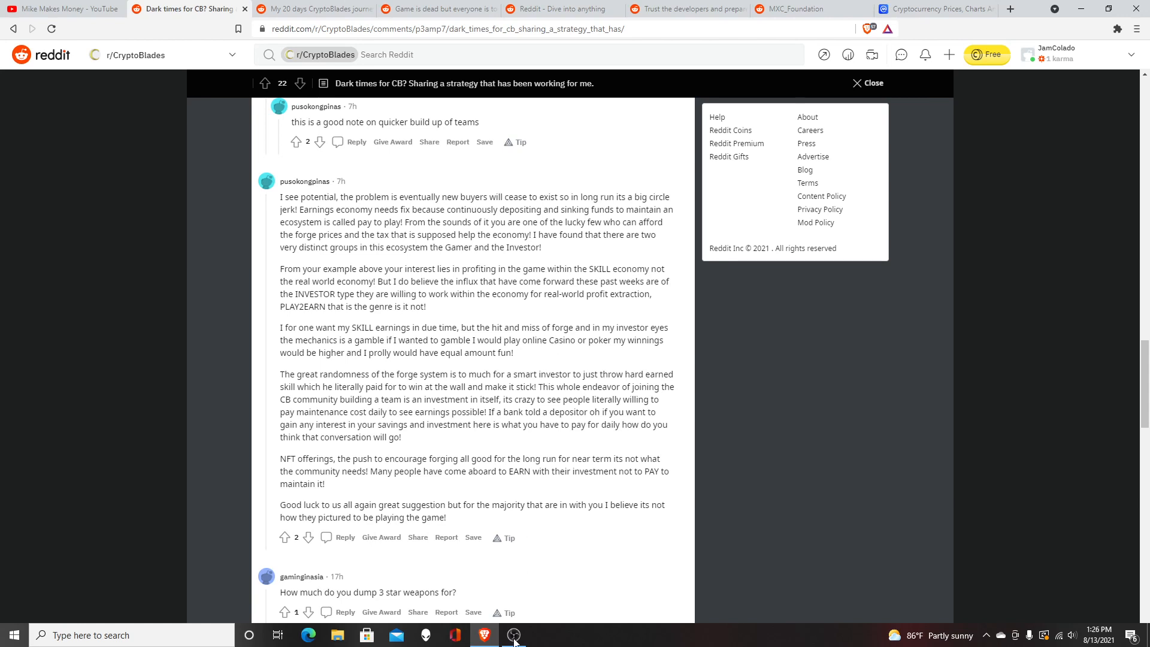